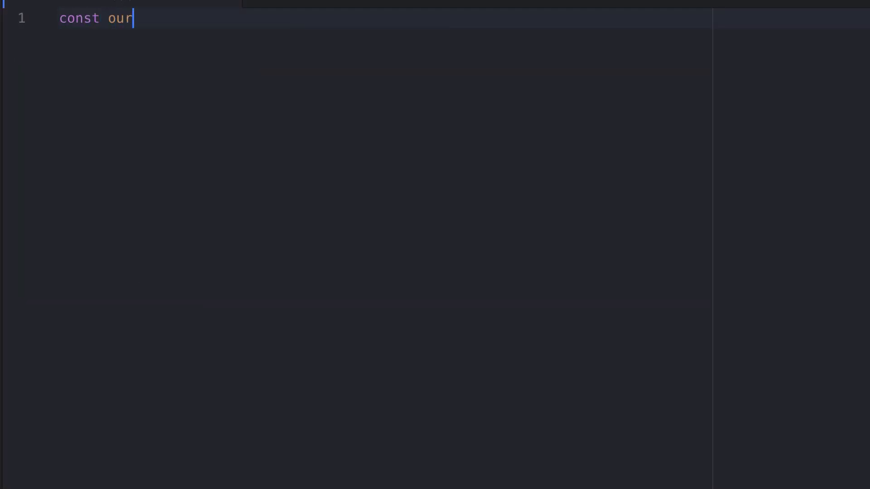
Step: Declare const ourPromise = new Promise((resolve, reject) => {}) and add console.log(ourPromise)
type("Promise")
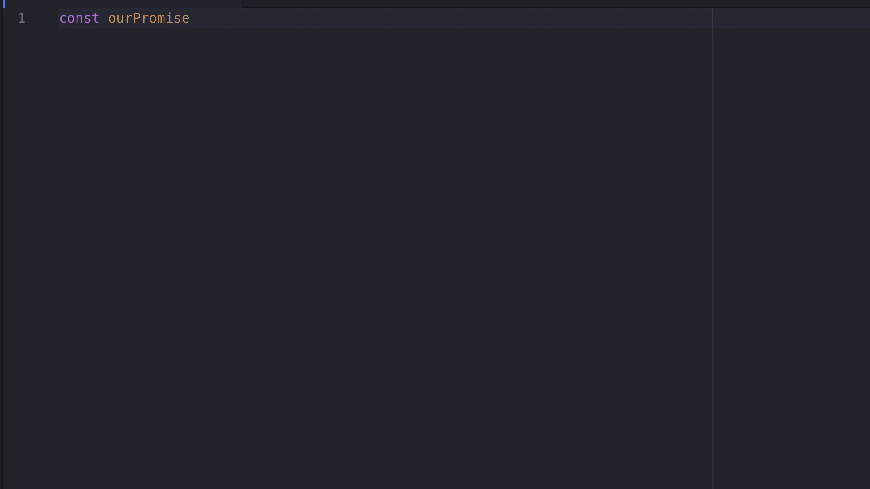
type("= new Promise((resolve")
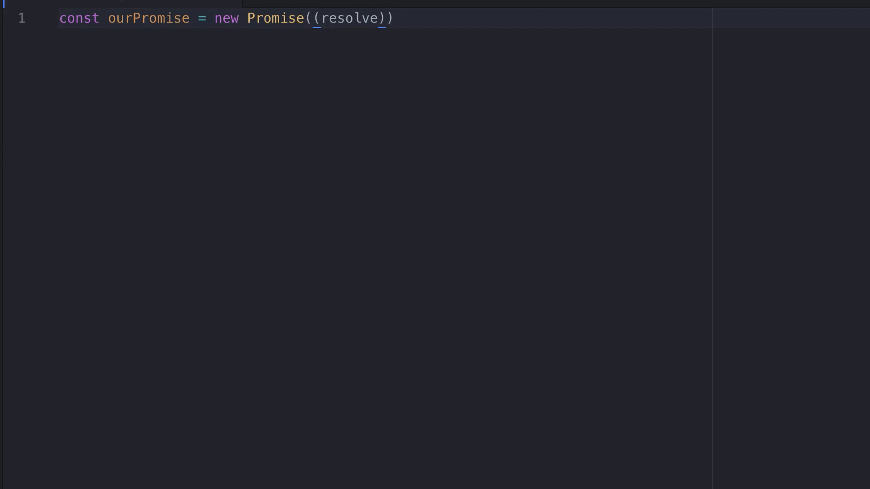
type(", reject")
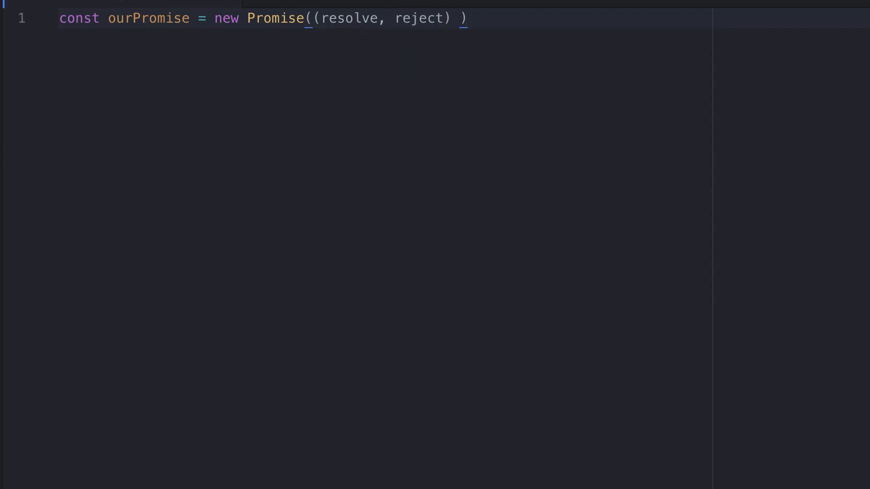
type("=>")
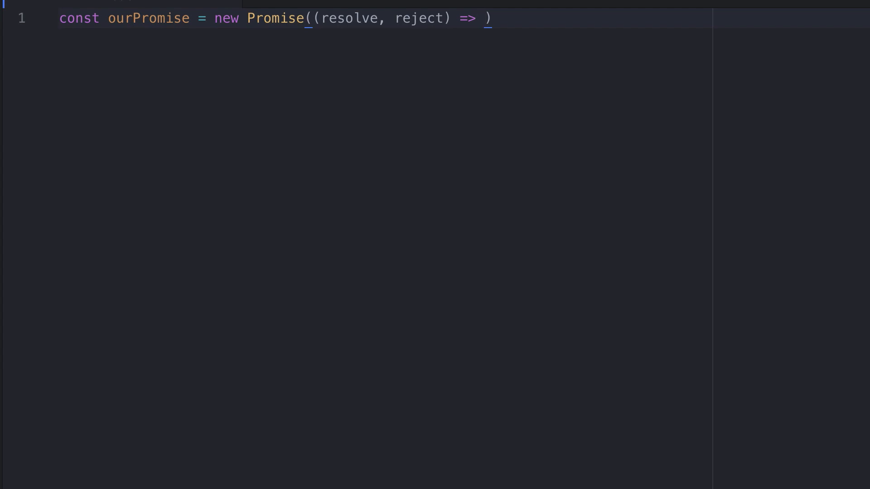
type("{")
type("console.")
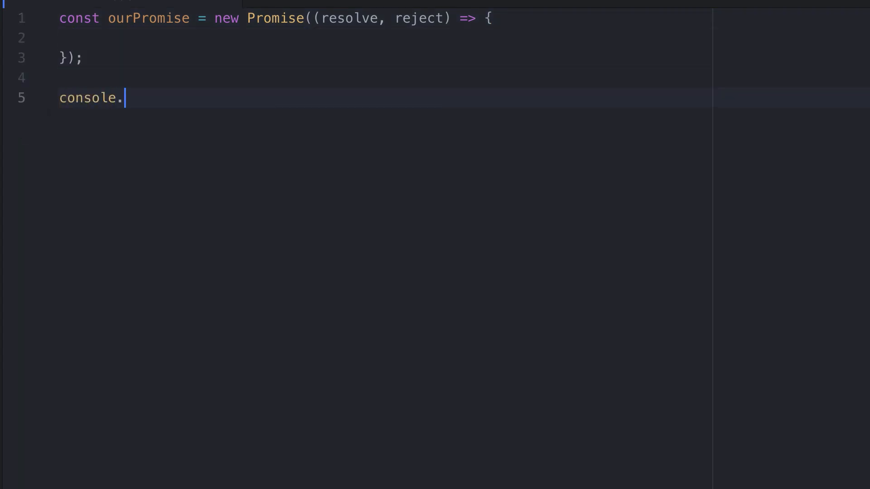
type("log(ourPromise)")
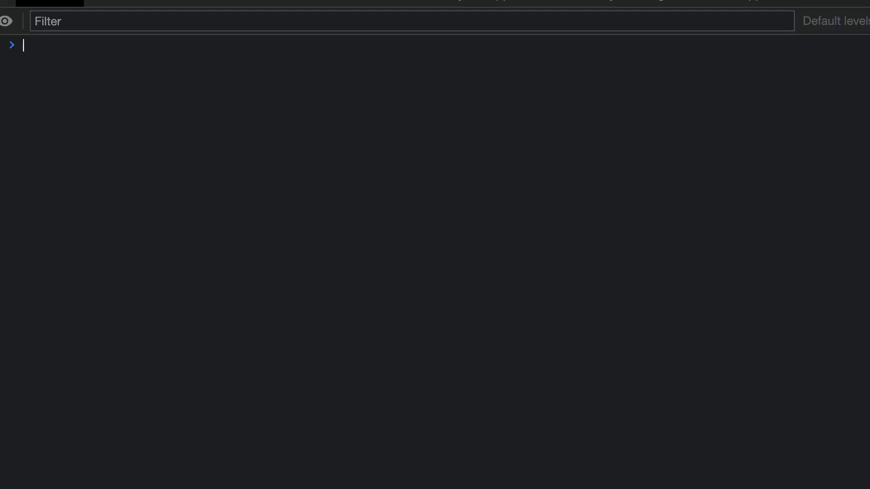
Step: Finish the console.log(ourPromise) line with a new line
key("Enter")
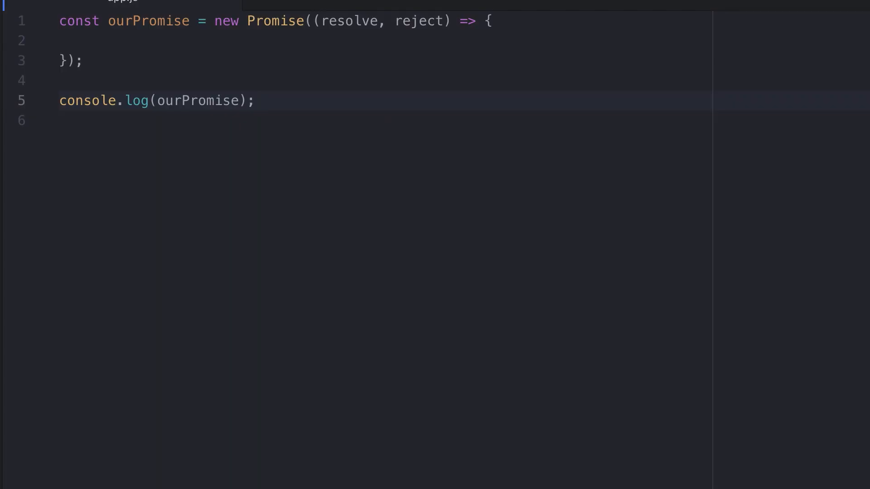
type("reject();")
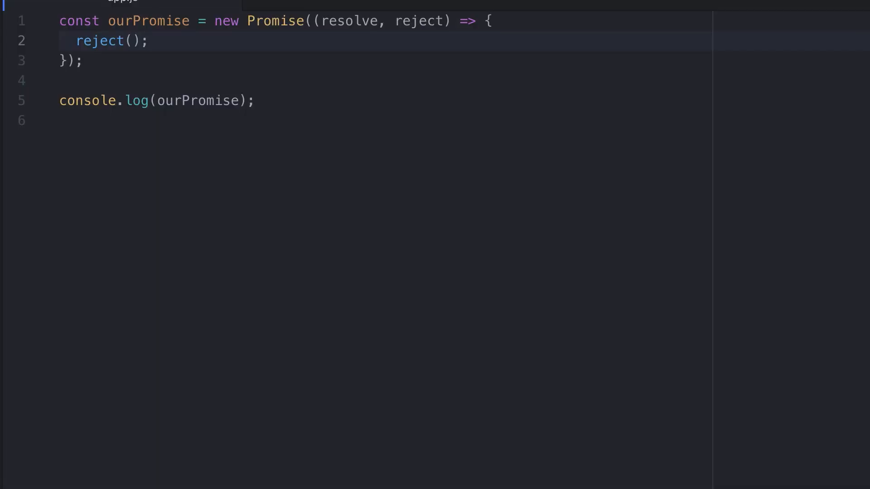
type("resolve")
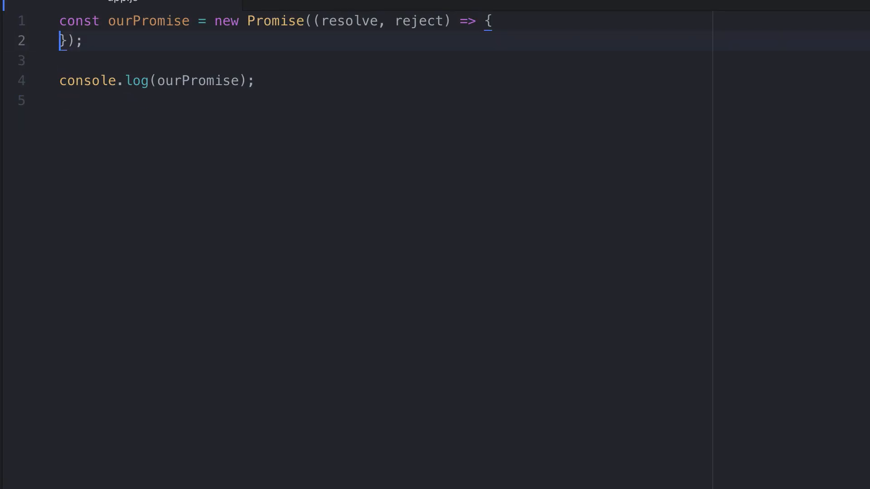
Step: Set didGetMilk = true and resolve "We got the milk" when it is true
type("let did")
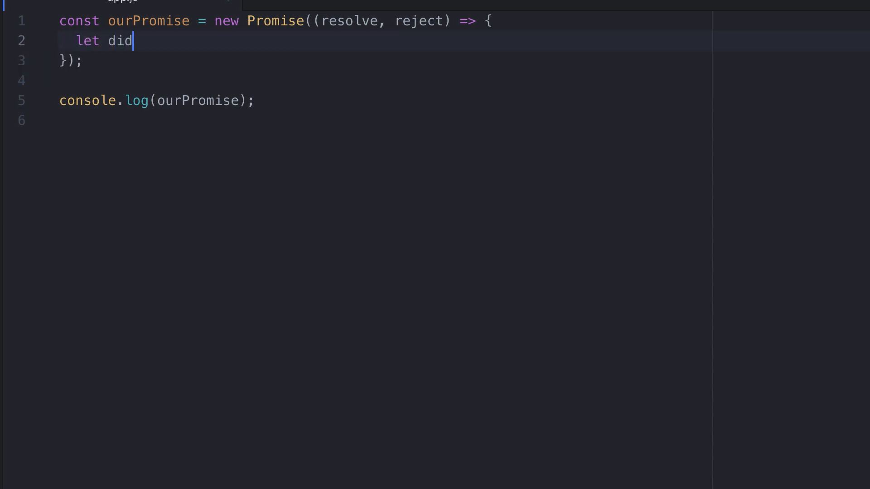
type("GetMilk")
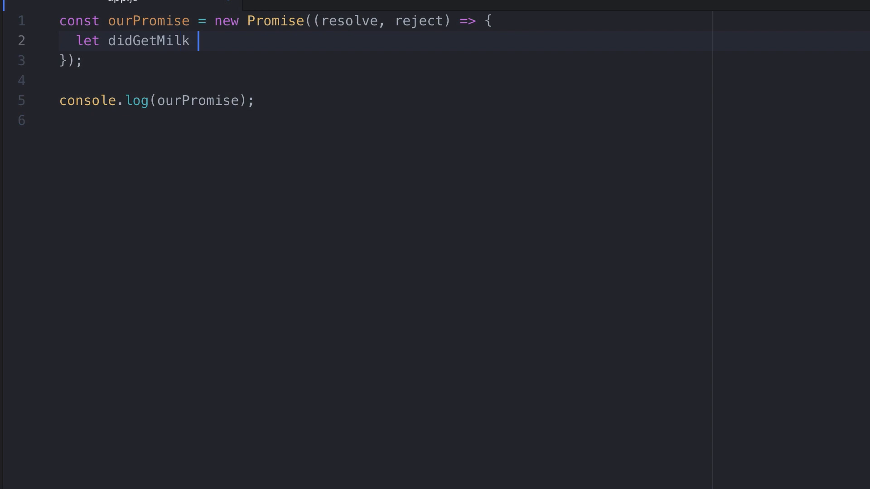
type("= true;")
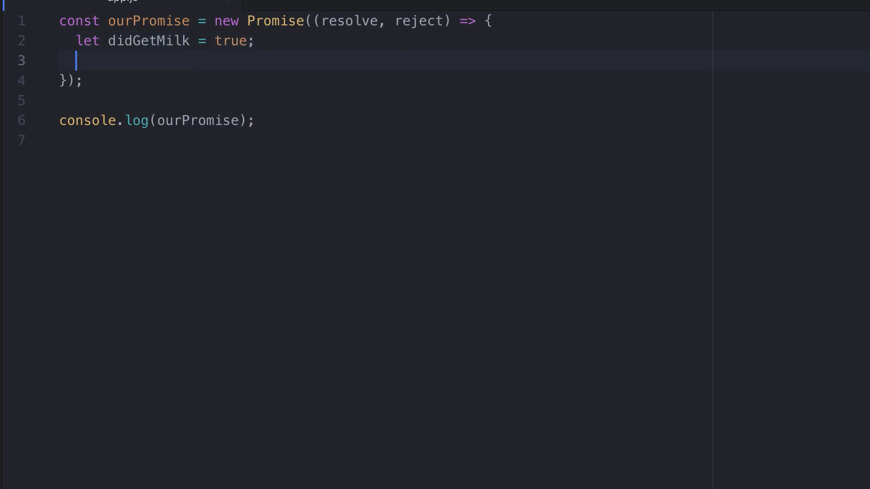
type("if(didG")
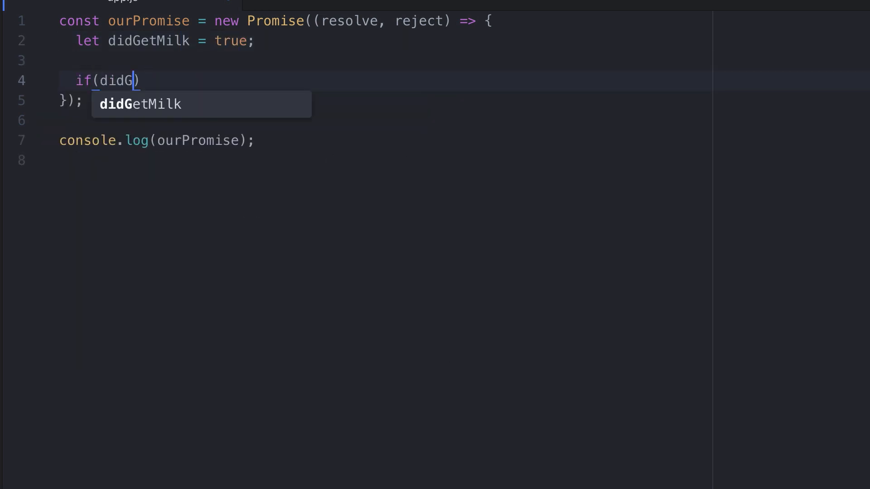
type("et")
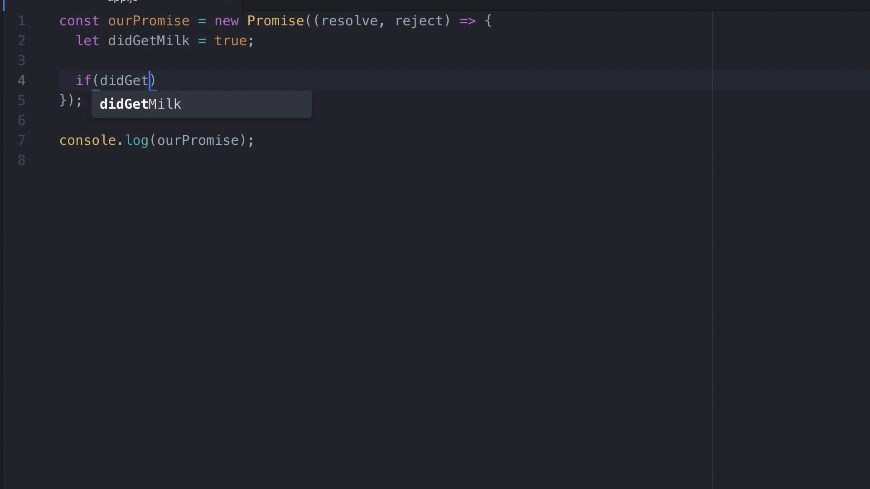
type("Milk) {")
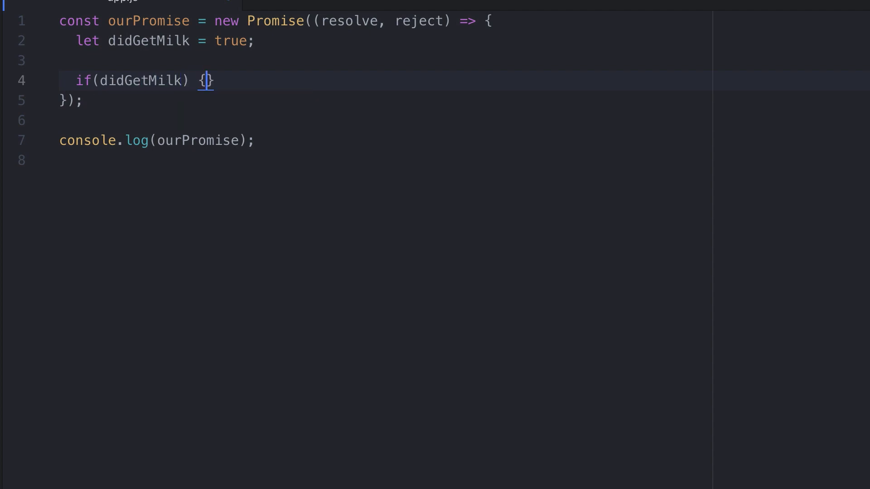
type("resolve(\"We")
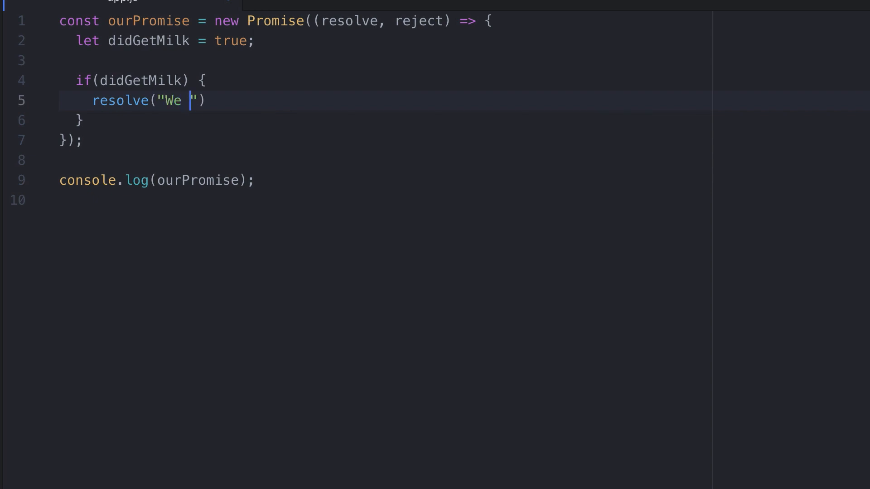
type("got")
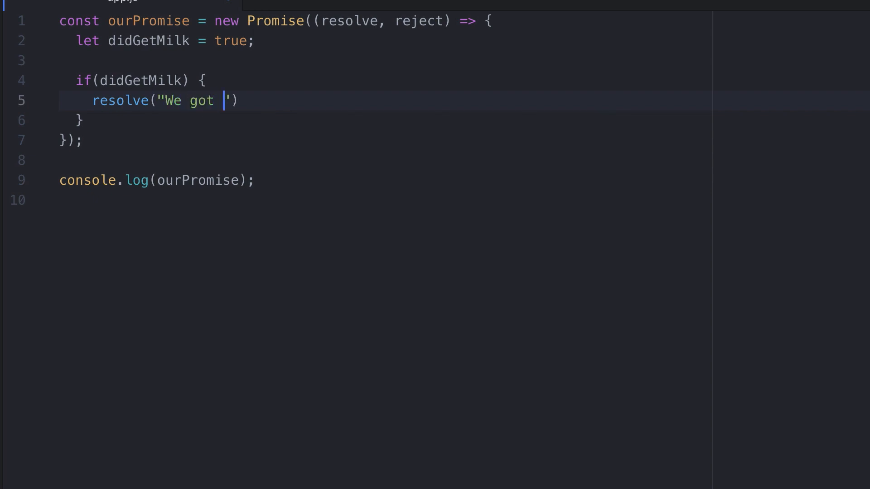
type("the")
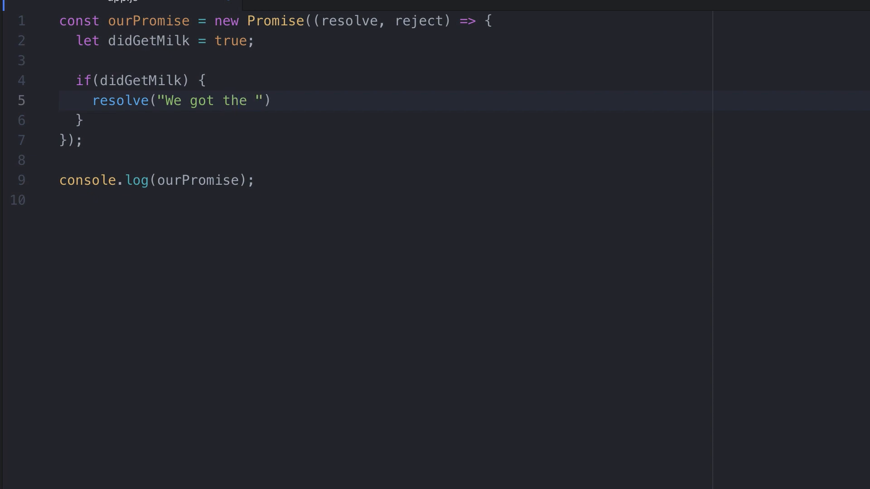
type("milk")
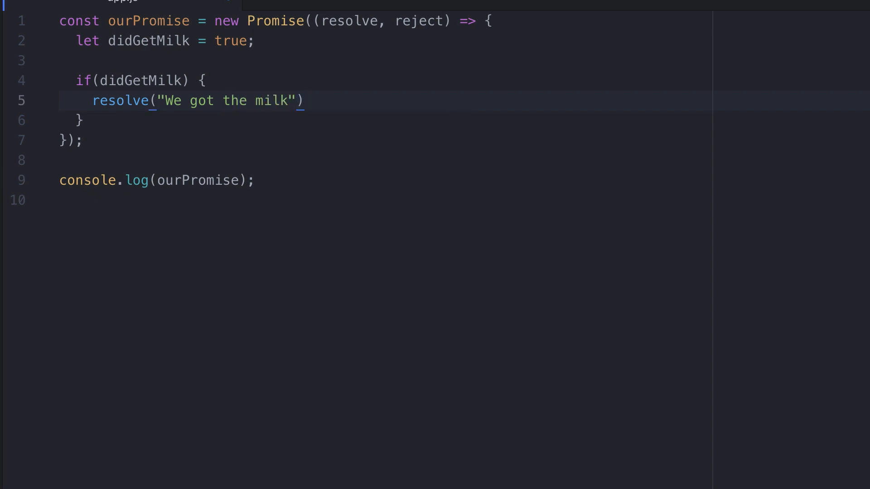
type(";")
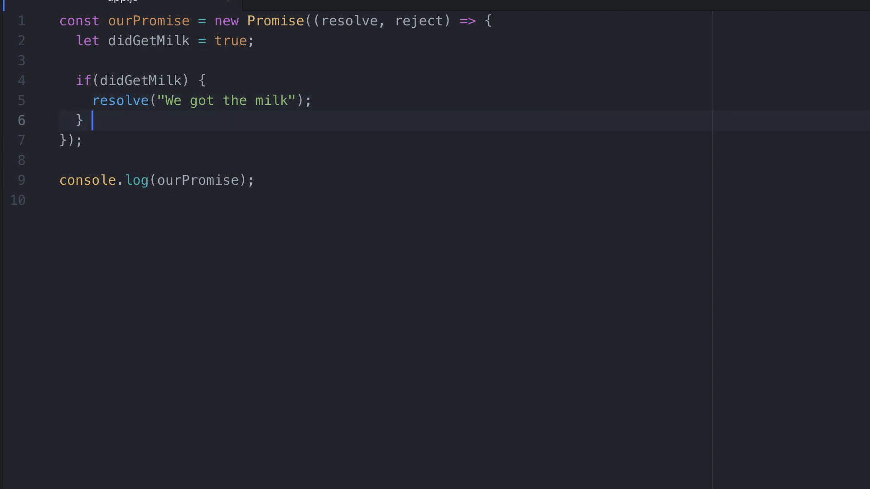
Step: Add an else branch calling reject("Ooops we did not get the milk")
type("else {")
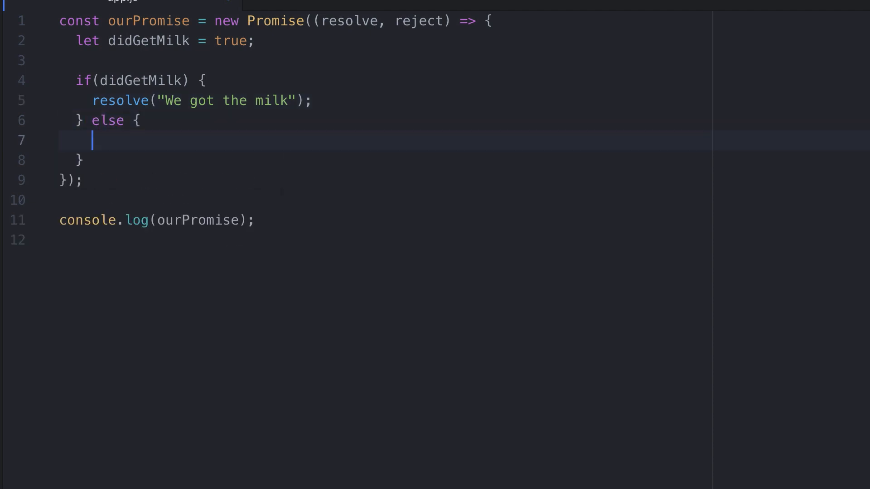
type("reject(")
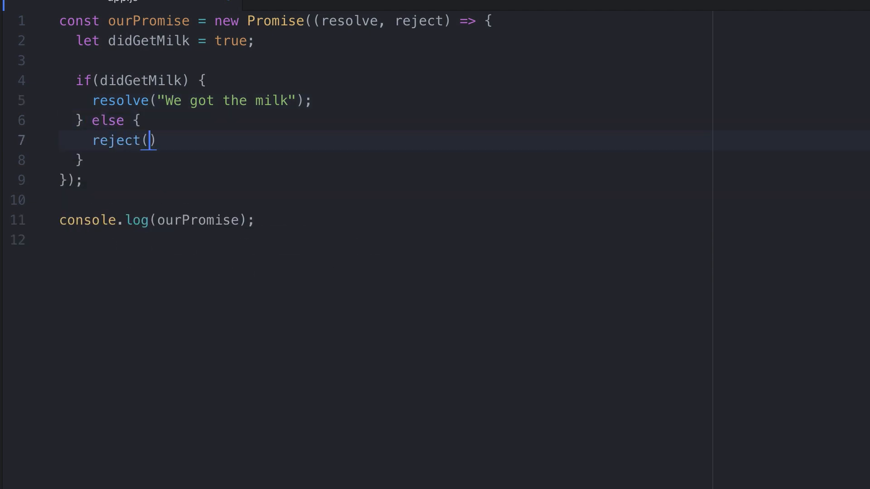
type("\"\"")
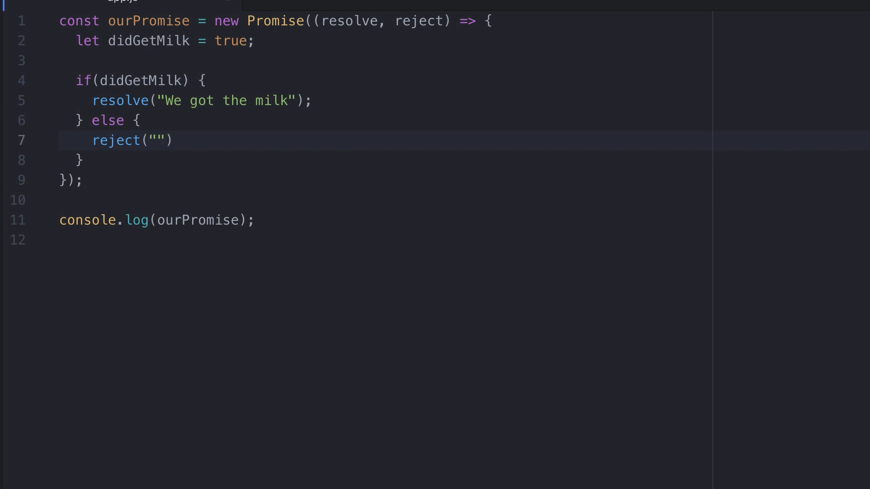
left_click(159, 141)
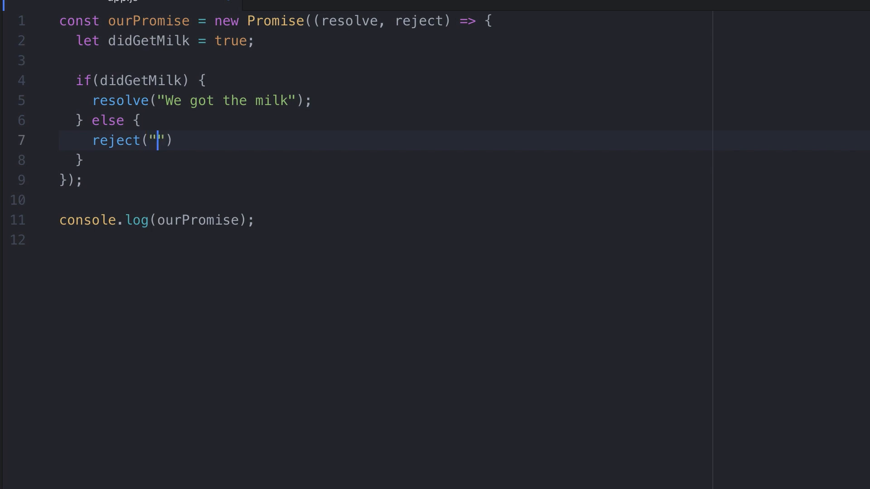
type("Ooops we")
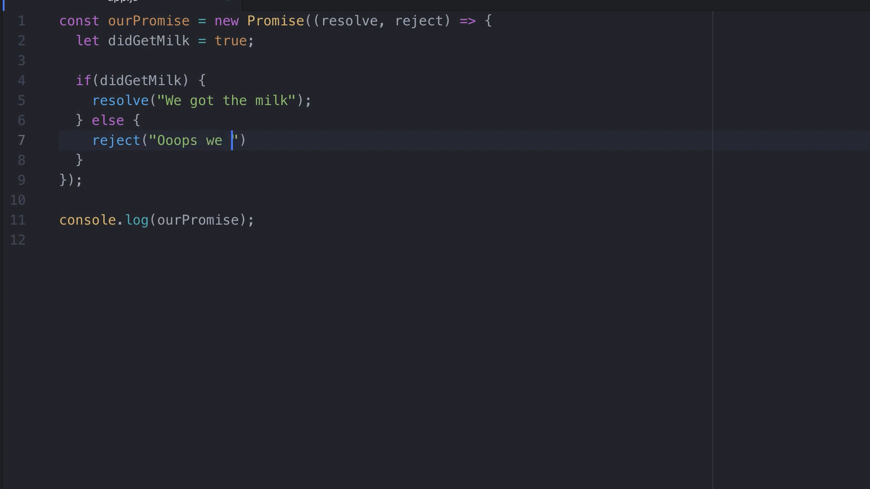
type("did")
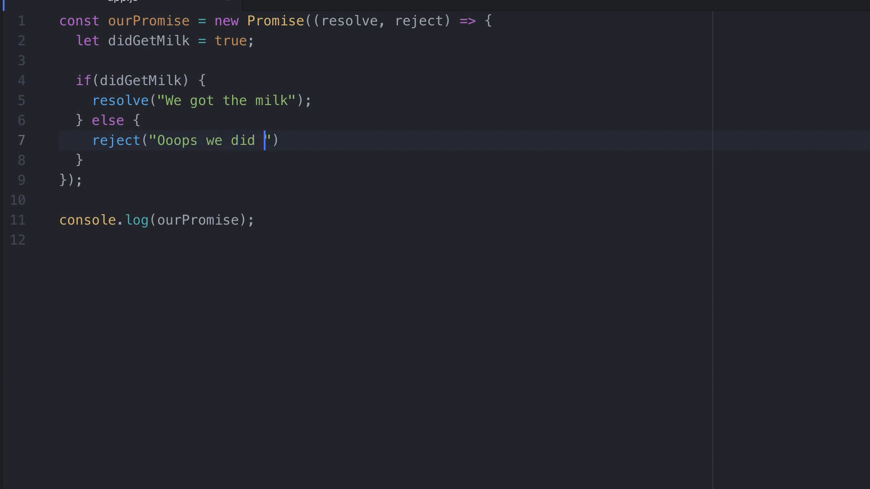
type("not")
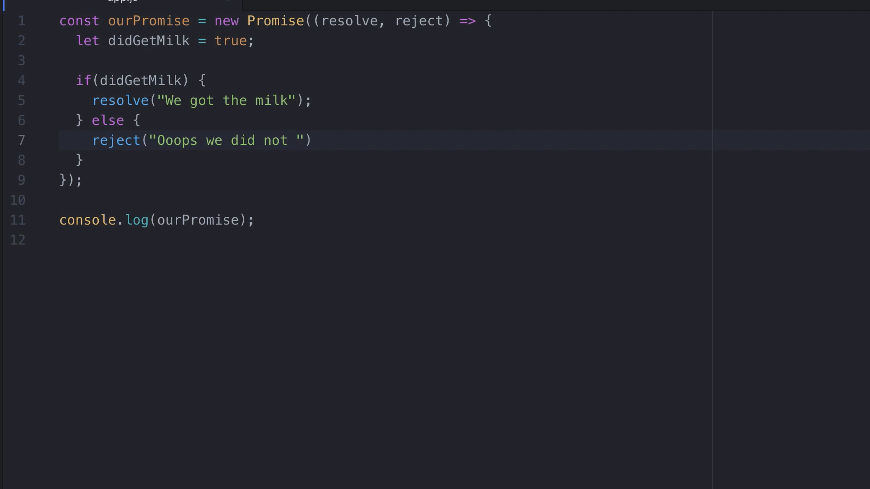
type("get")
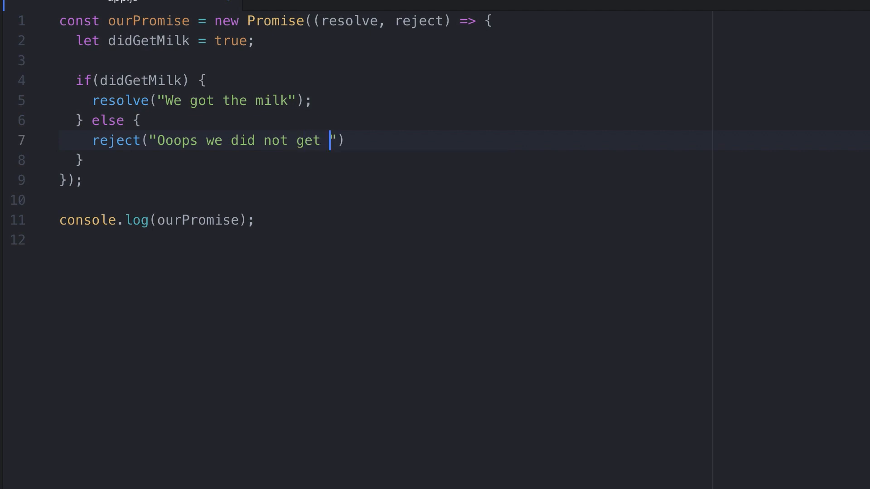
type("the m")
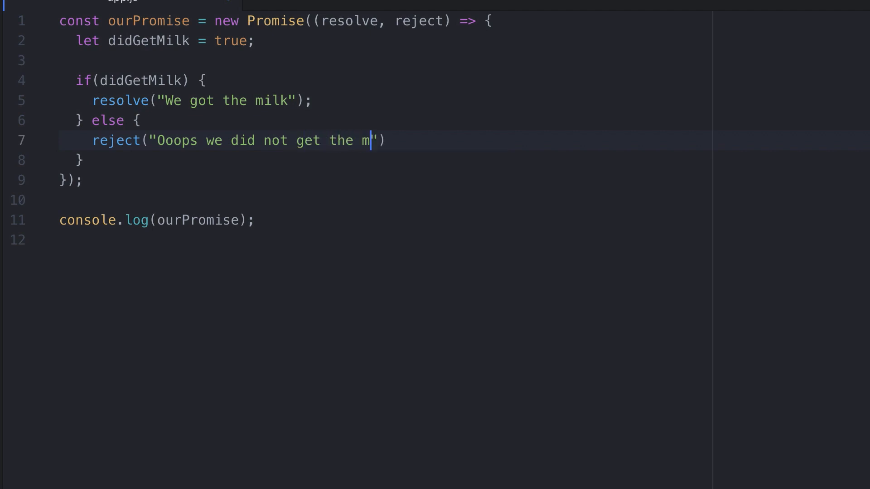
type("ilk\");")
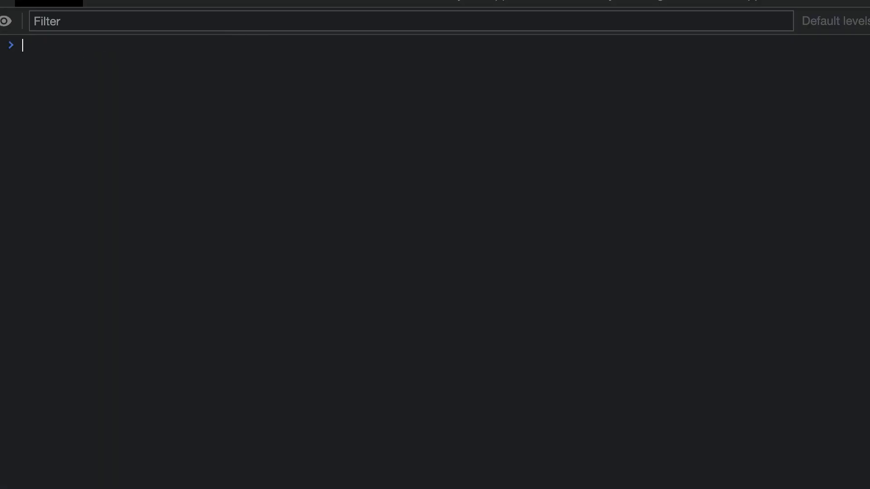
key("Enter")
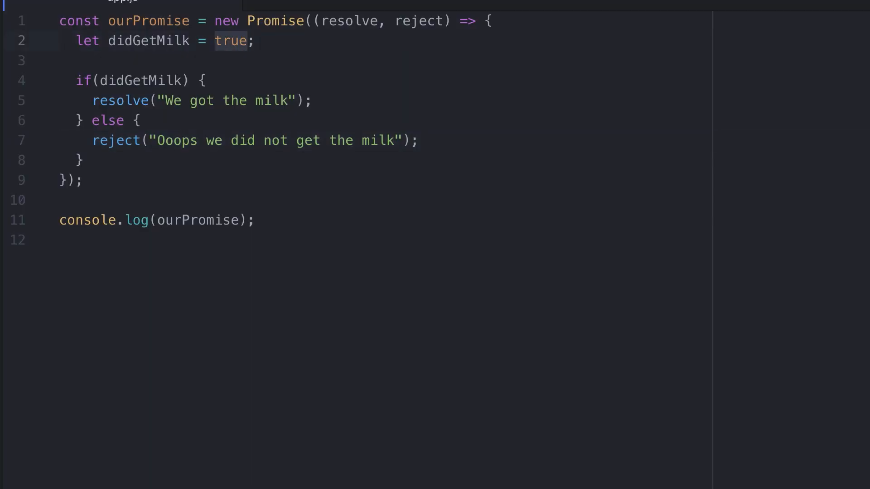
Step: Briefly retype the didGetMilk flag value as false
type("fal")
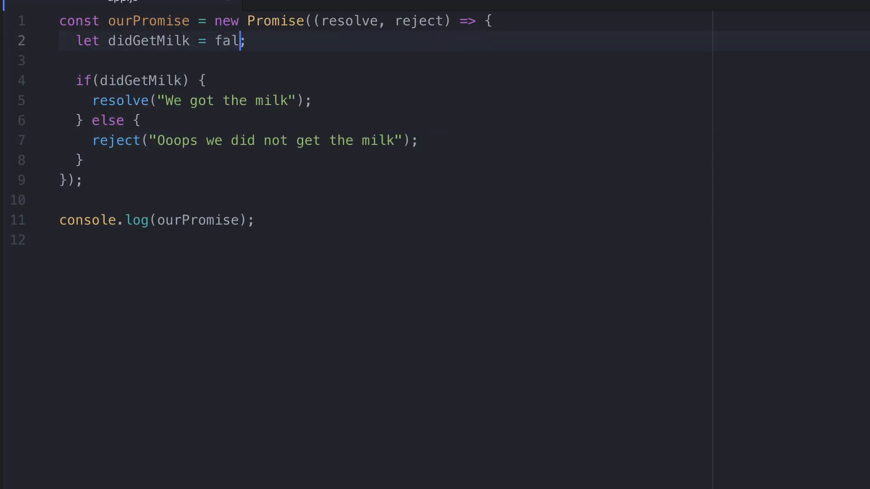
type("se")
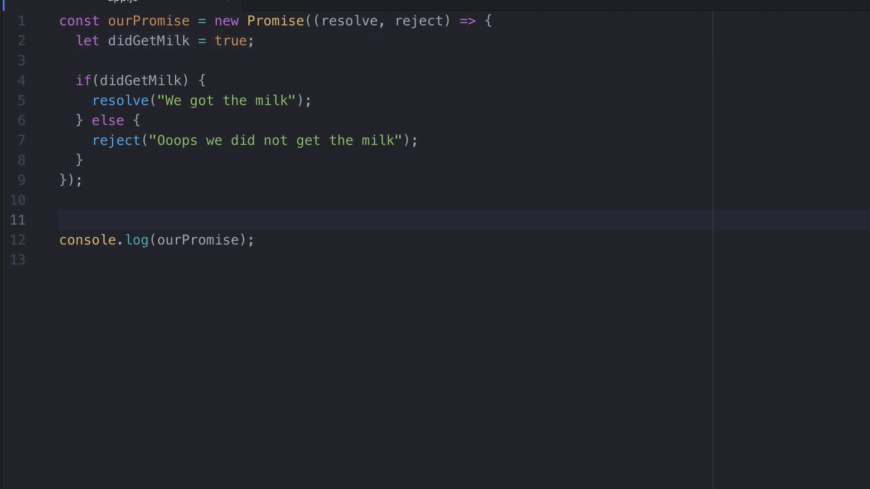
Step: Chain ourPromise.then(res => { console.log(res, "RES") }) above the existing log
type("ourPromise")
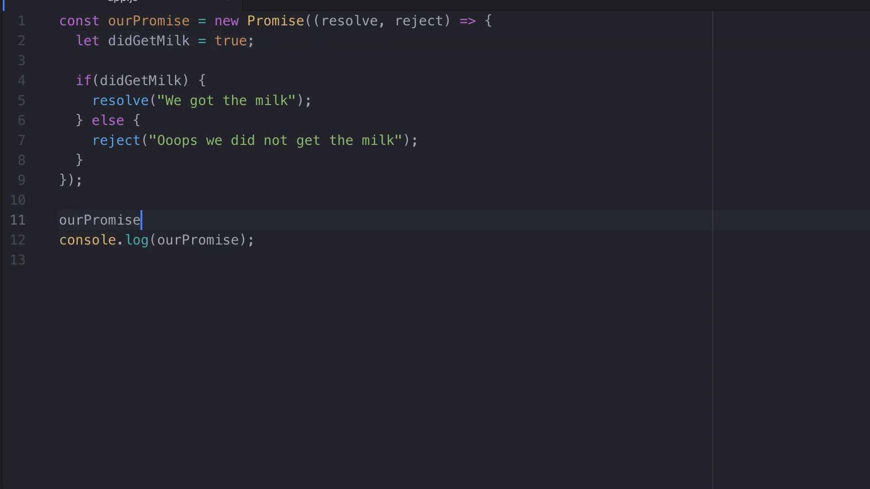
type(".")
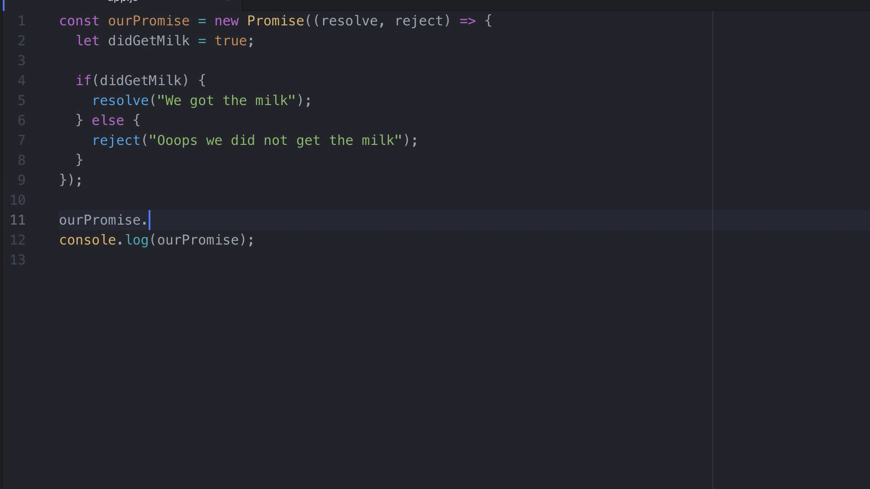
type("then(")
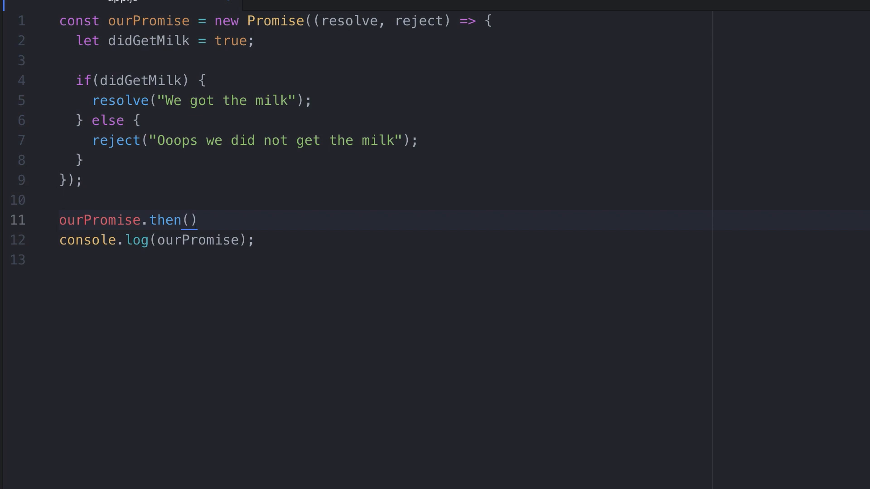
type("res")
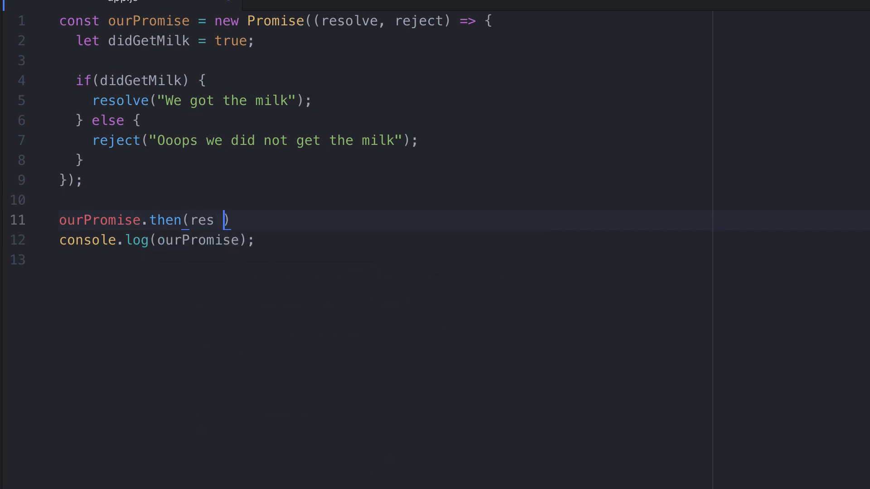
type("=> {")
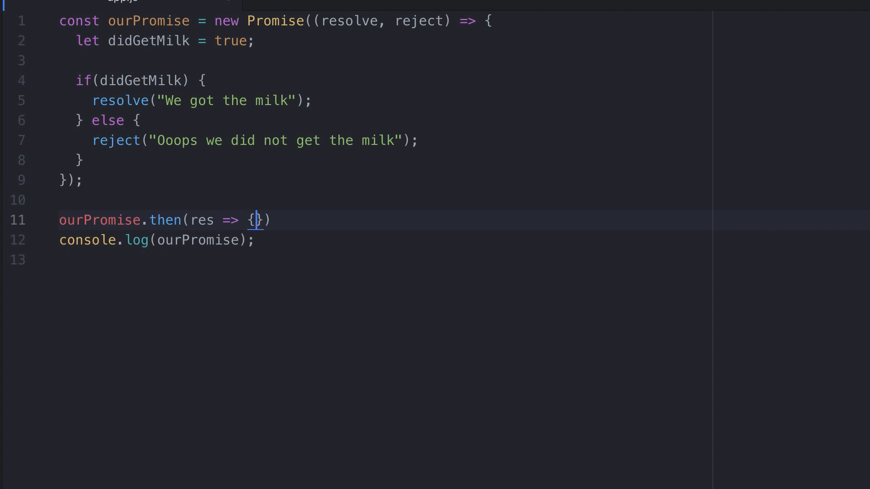
key("Enter")
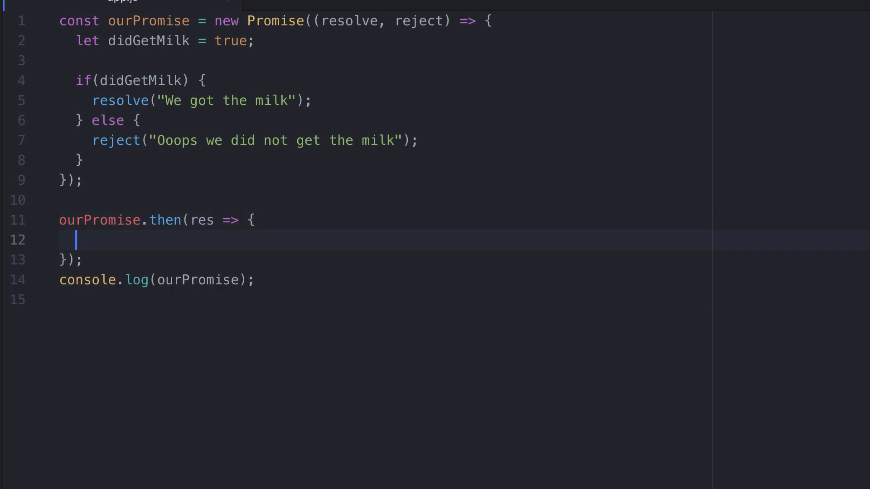
type("console.log(")
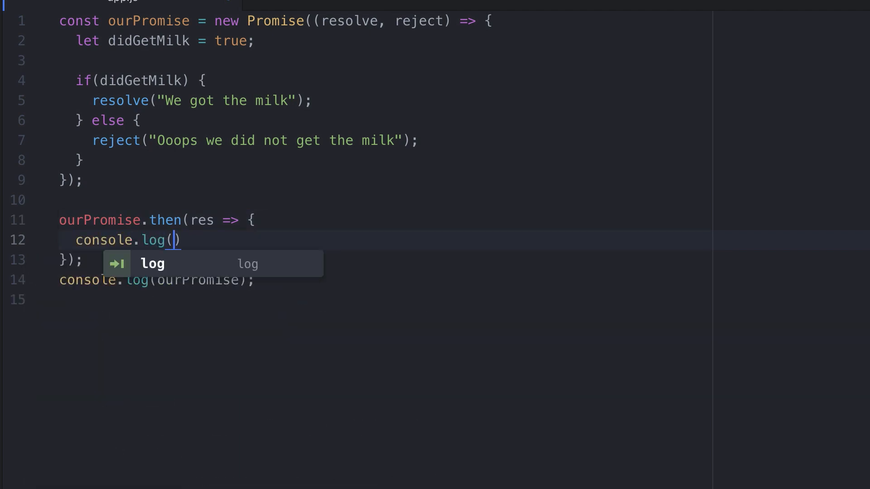
type("res,")
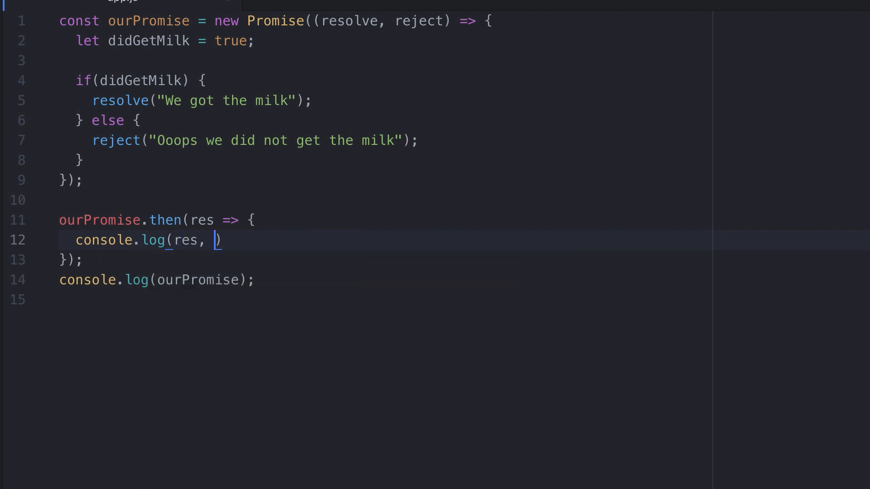
type("\"RES\"")
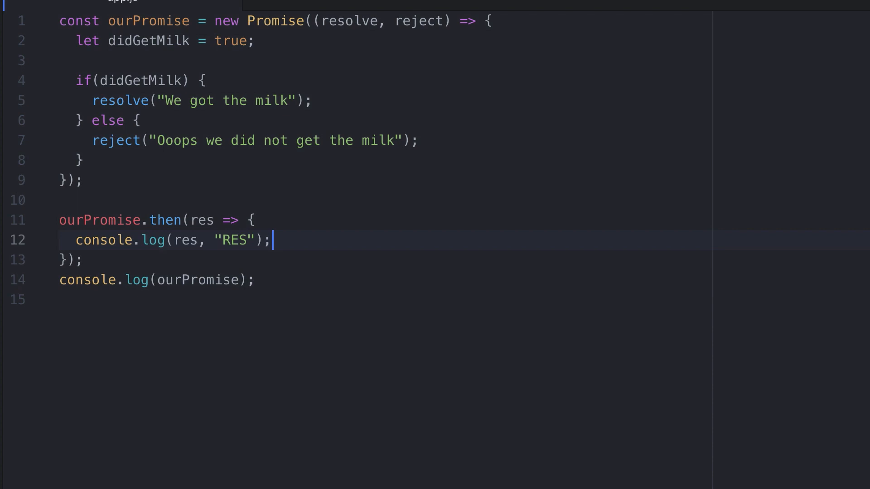
Step: Wrap the resolve value in {message: ...} and log res.message in the then handler
type("{")
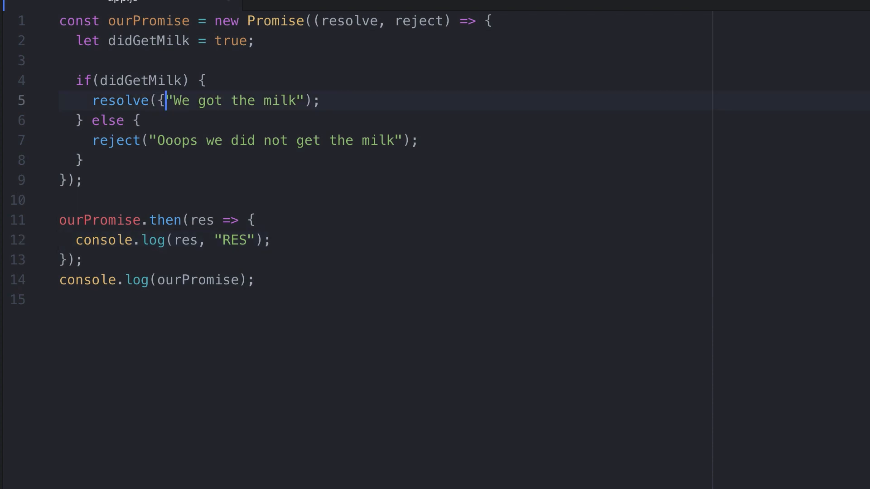
type("}")
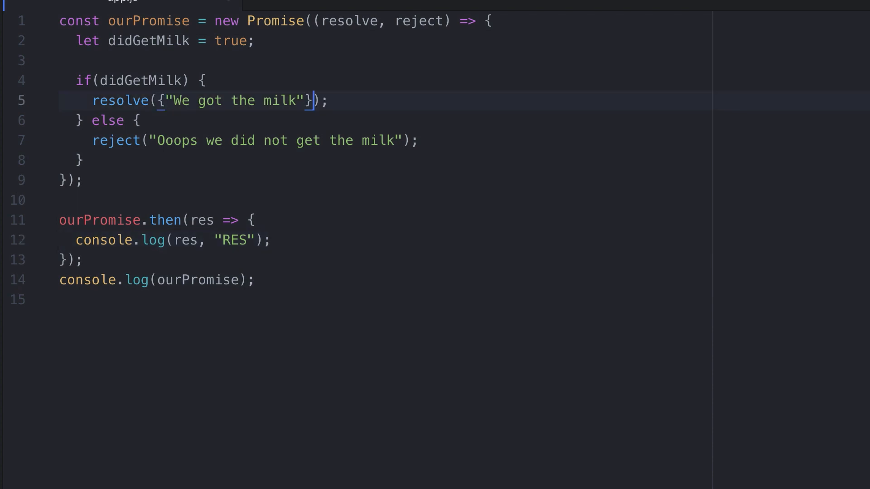
type("message:")
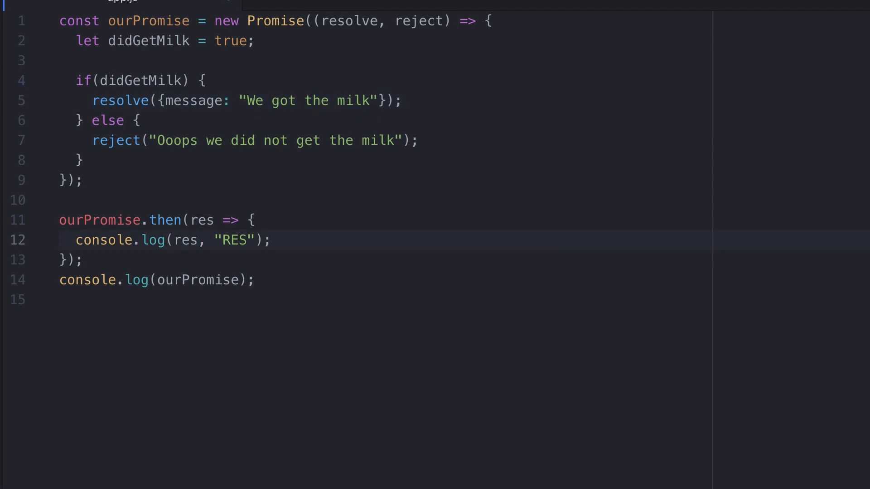
left_click(196, 239)
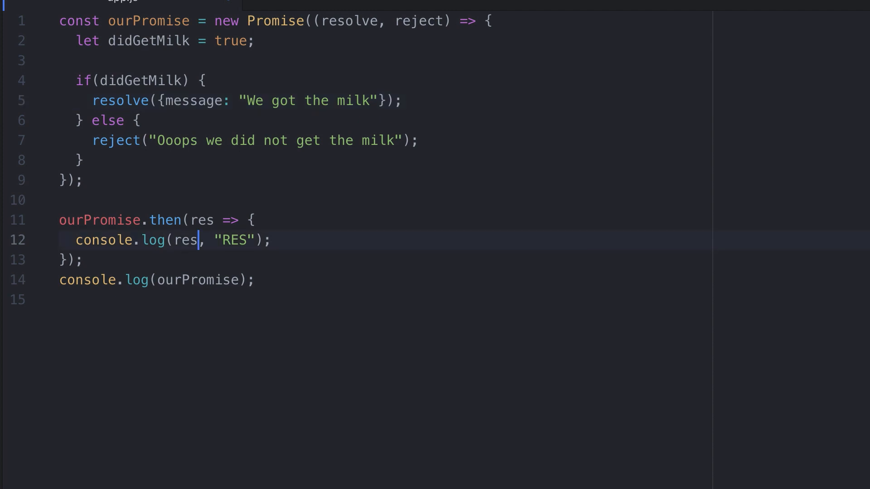
type(".")
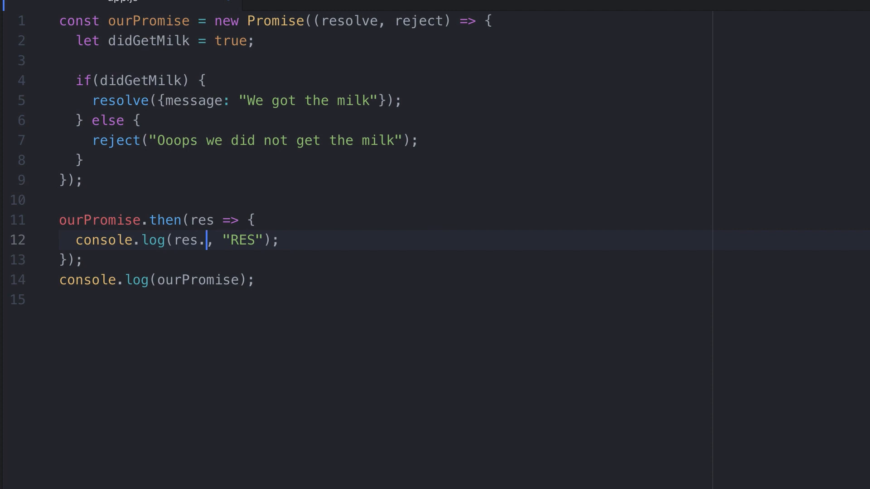
type("message")
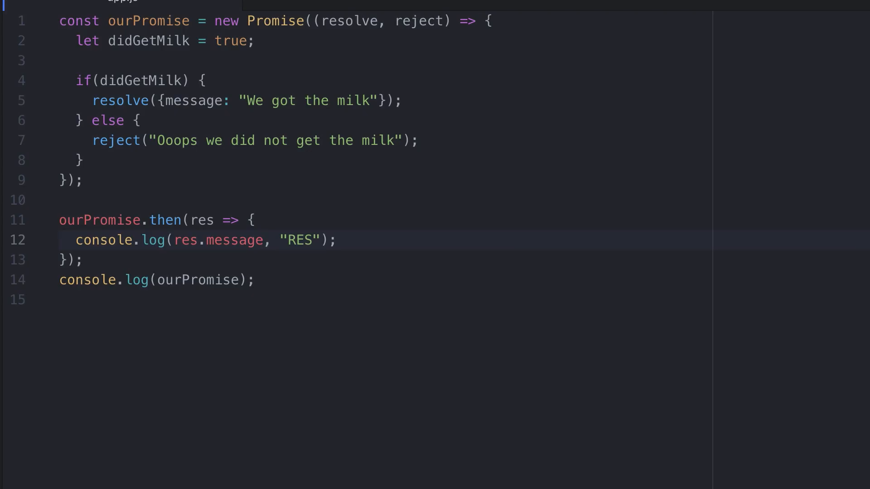
Step: Set didGetMilk to false, chain .catch logging error, and expand the rejected Promise
type("fals")
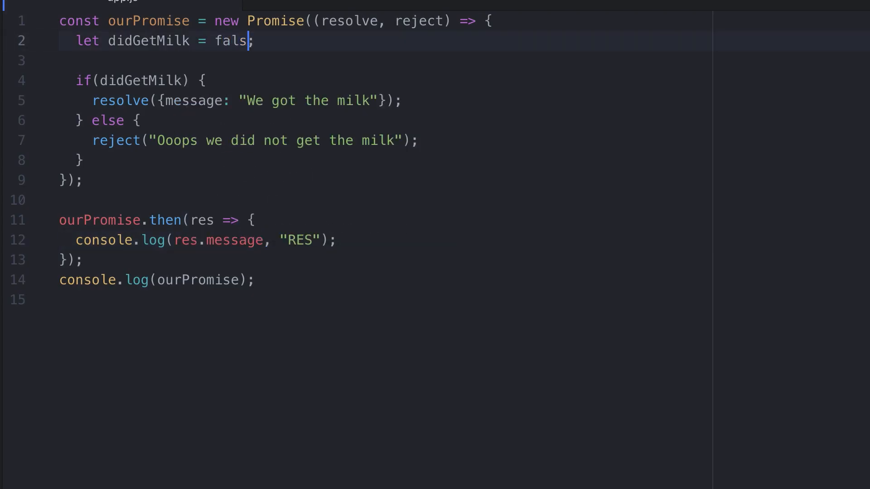
type("e")
type(".catch")
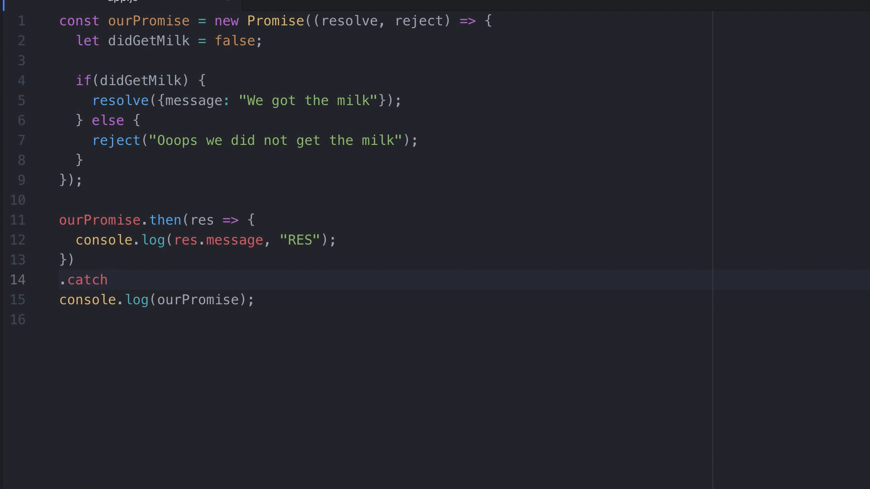
type("(error )")
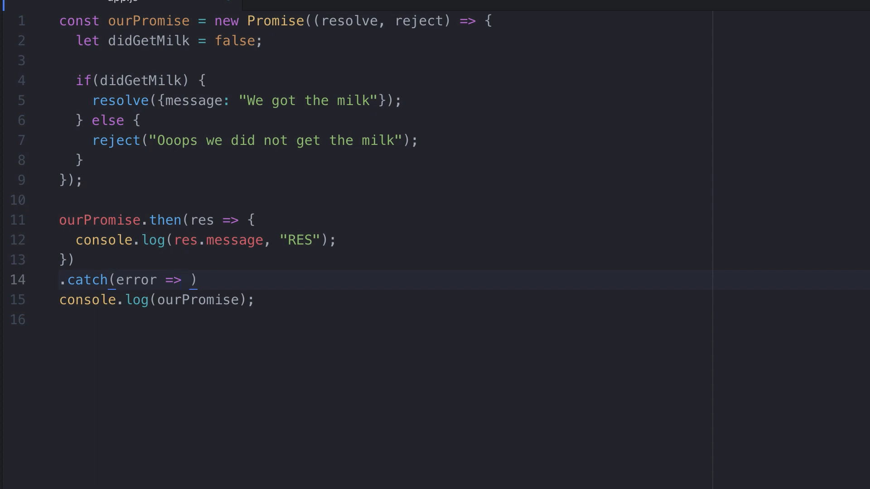
type("{")
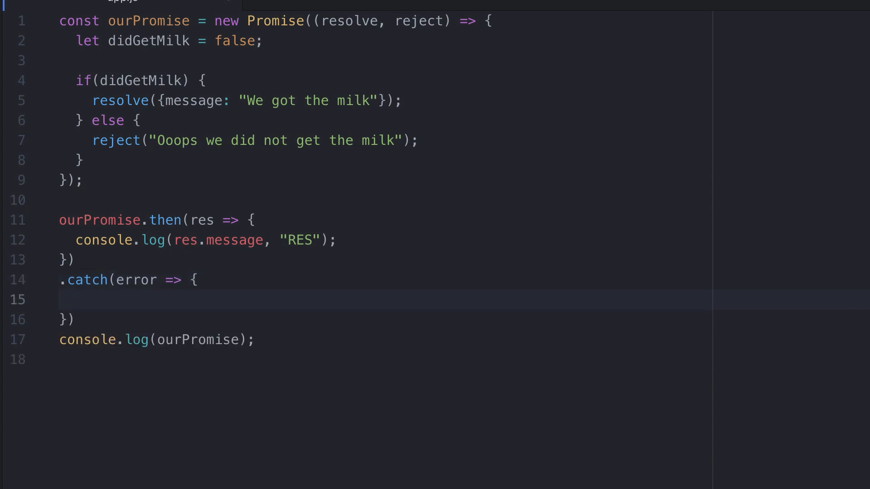
type("console.")
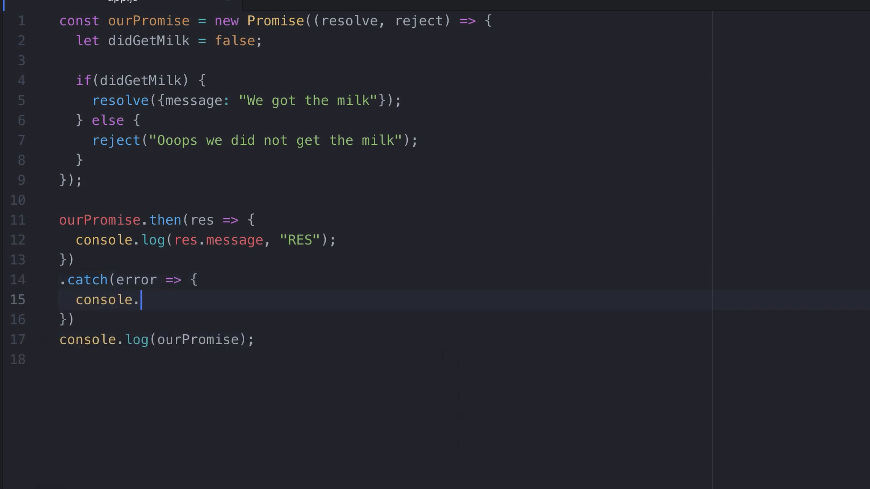
type("log(error")
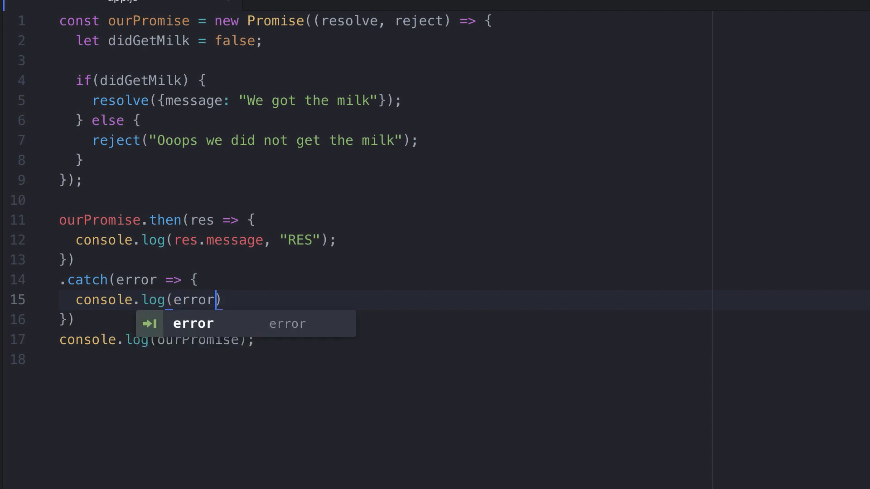
type(");")
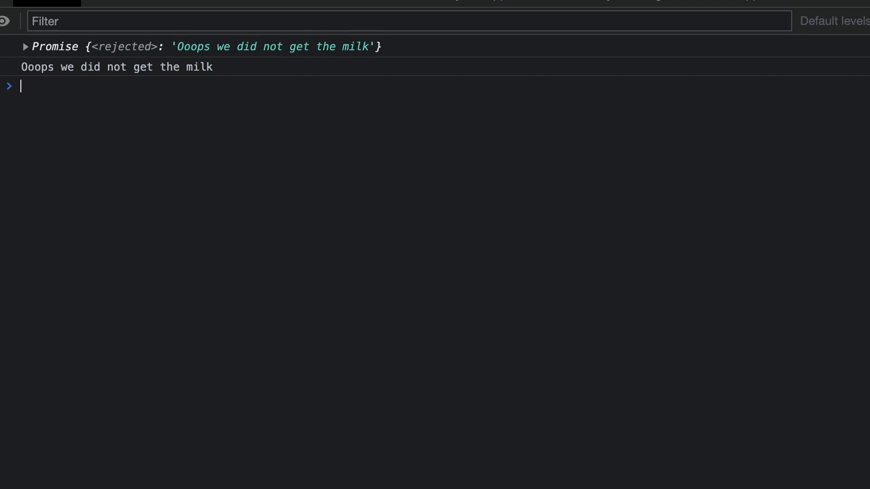
left_click(28, 46)
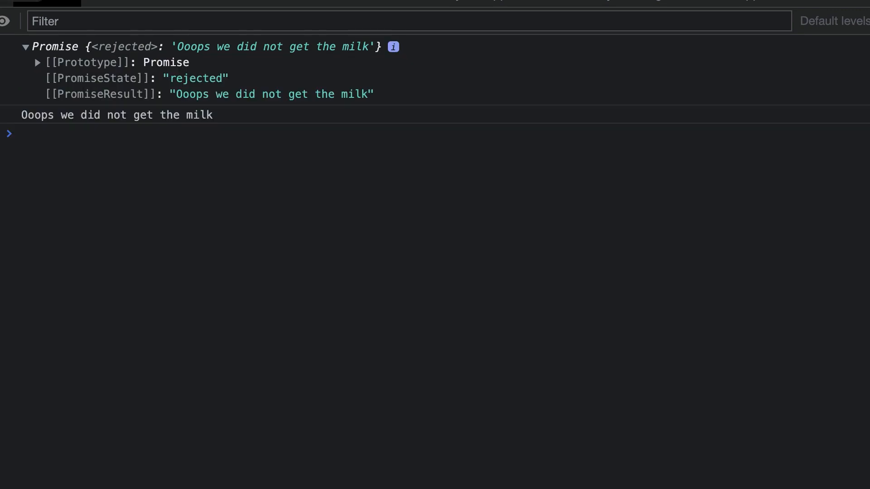